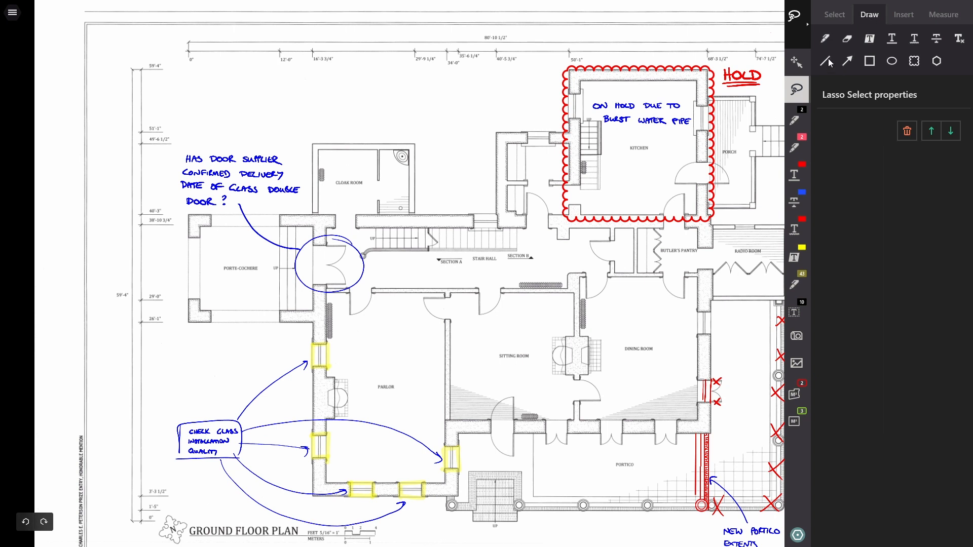
# Activate the Line tool with red colour, 3 pt width and dashed style
pyautogui.click(825, 60)
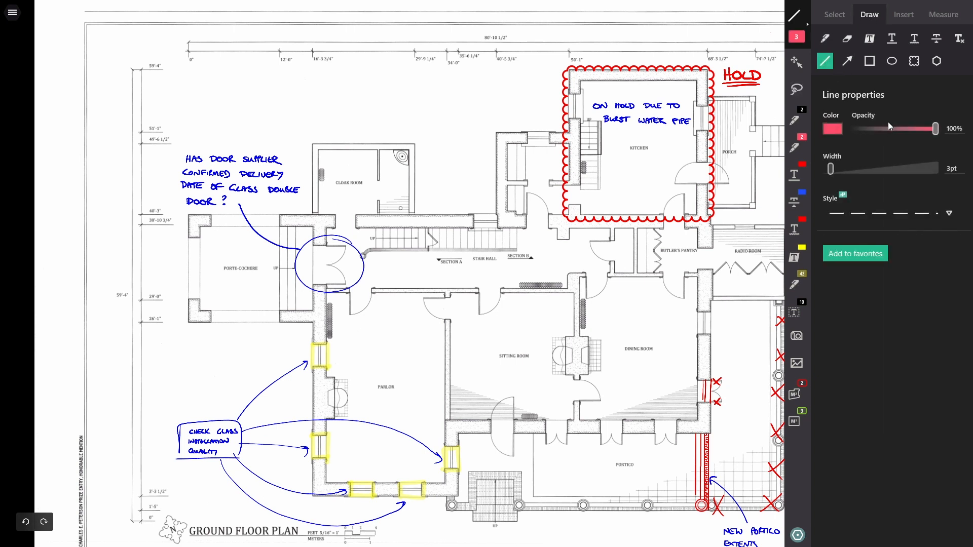
pyautogui.moveTo(884, 141)
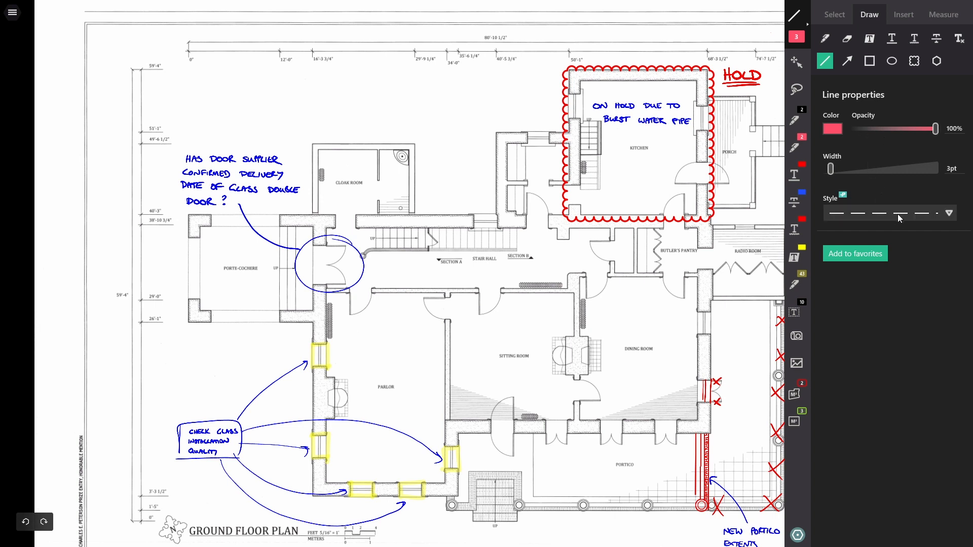
pyautogui.moveTo(899, 218)
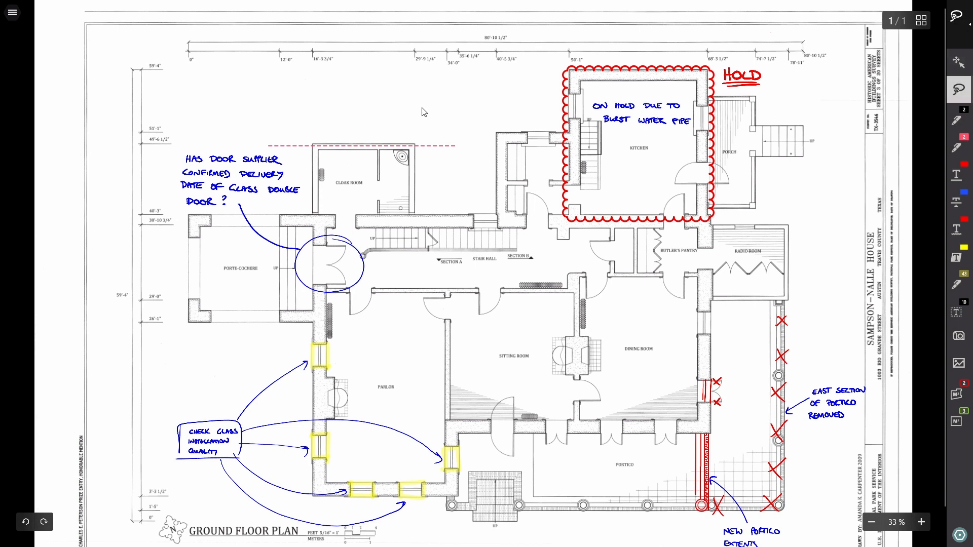
# Select the newly drawn red dashed line above the Cloak Room
pyautogui.click(361, 146)
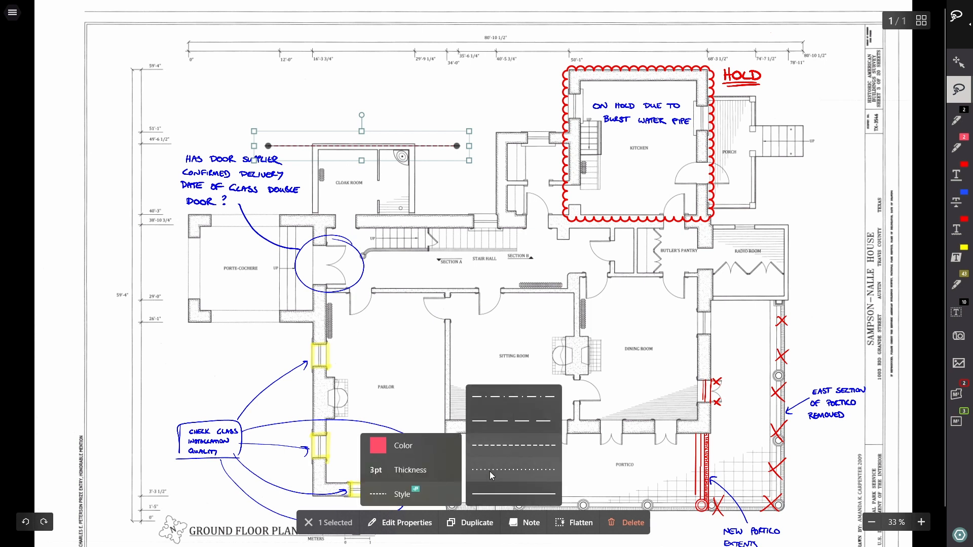
pyautogui.moveTo(518, 424)
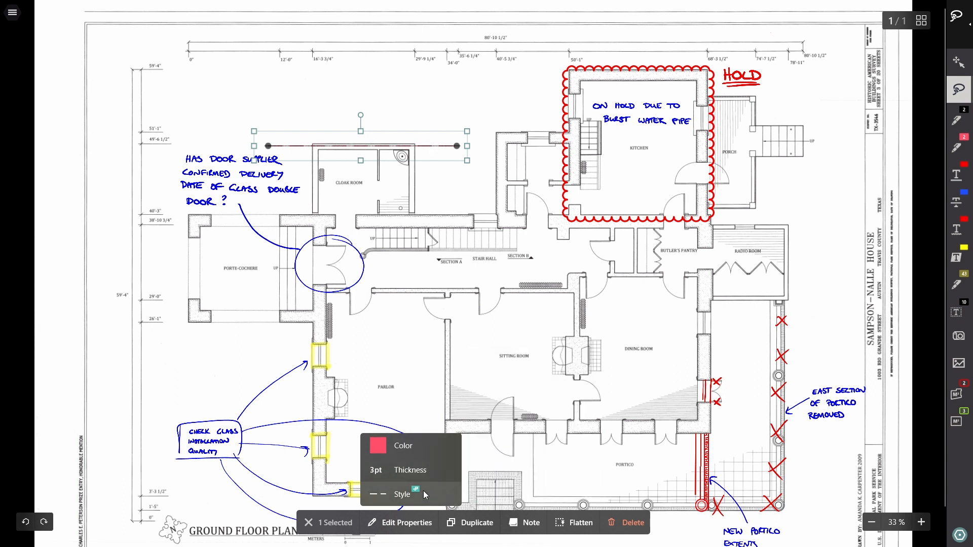
# Reopen the Style list in Edit Properties to choose a longer dash pattern
pyautogui.click(402, 493)
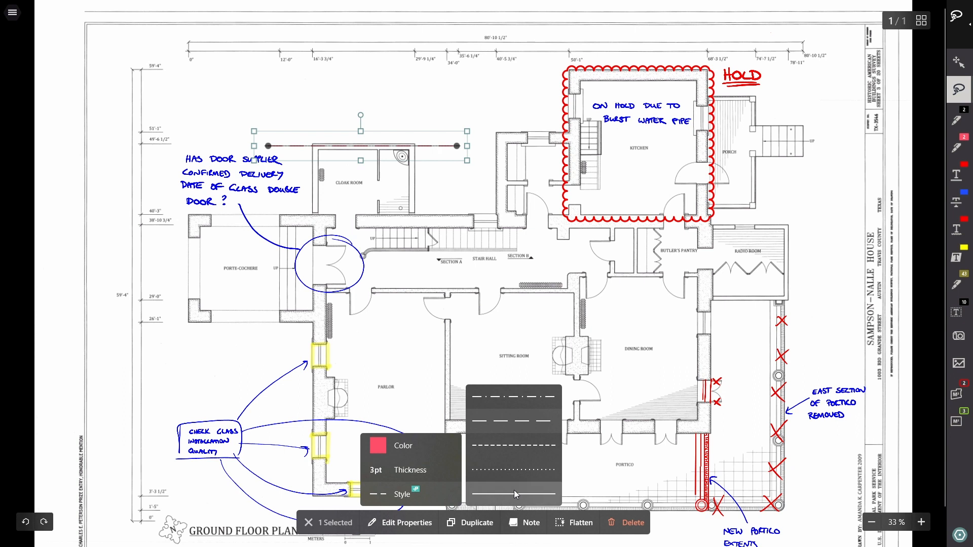